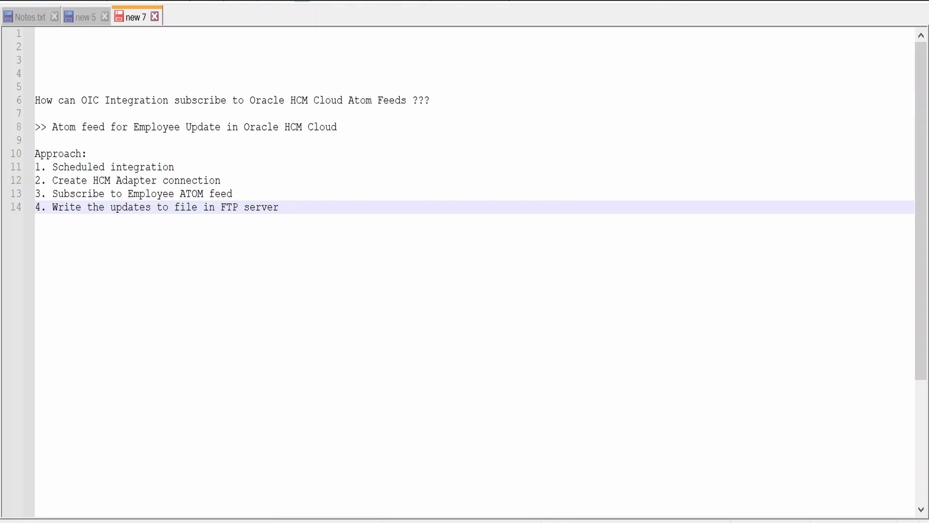
Show chapter 2 'Create an Oracle HCM Cloud Adapter Connection' and its following chapter 3 topics in the guide contents.
left_click(278, 207)
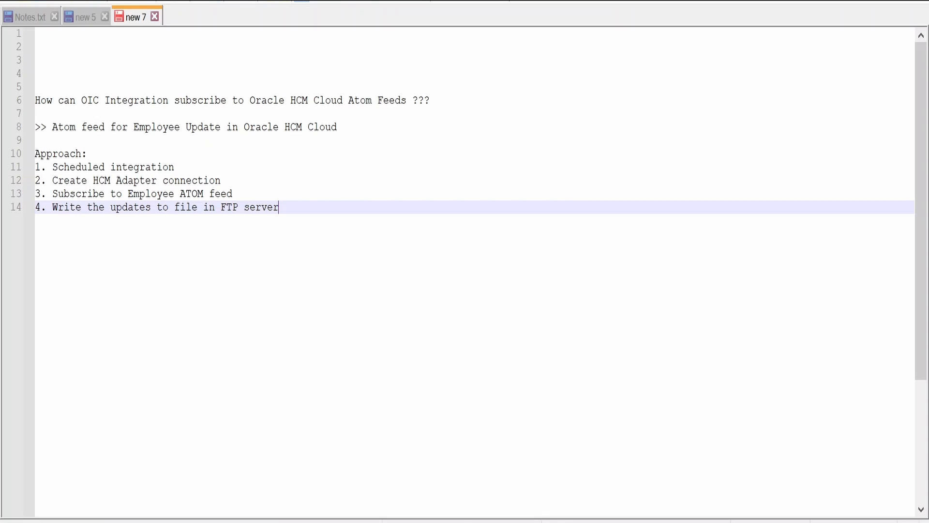
double_click(136, 180)
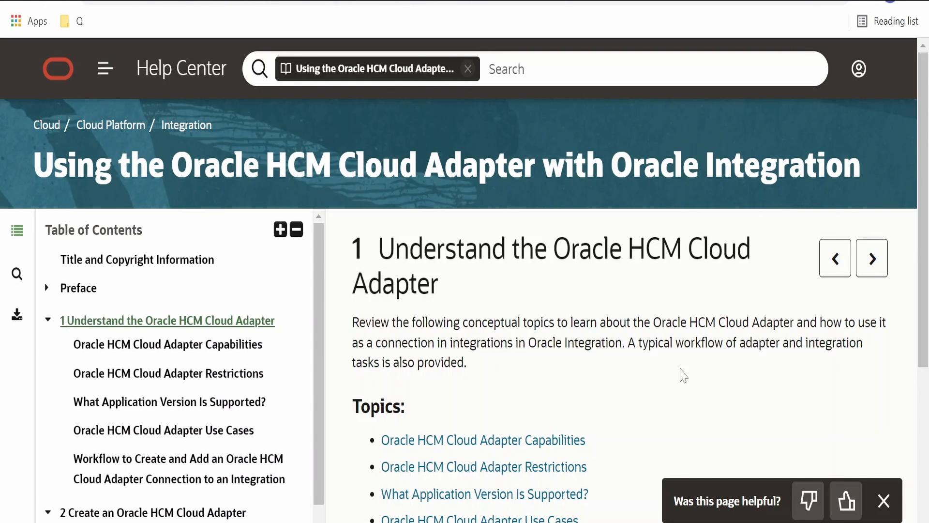
mouse_move(342, 276)
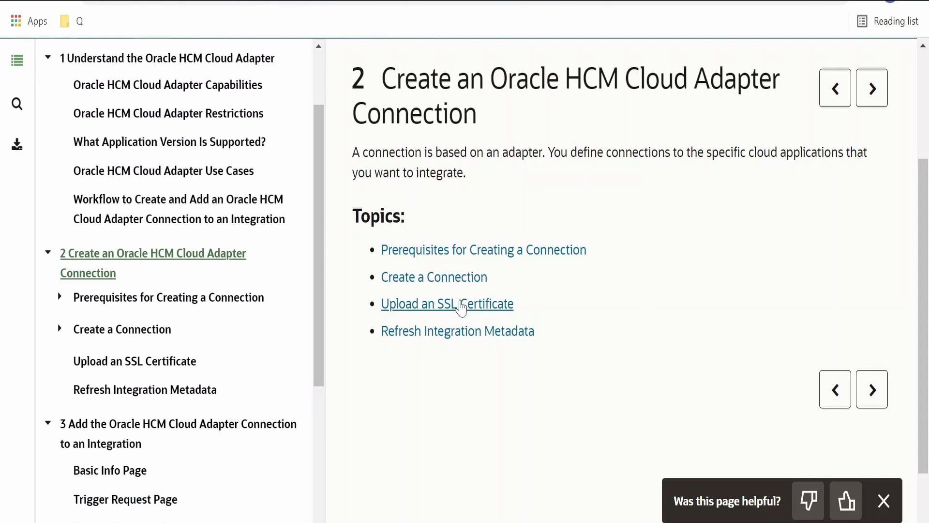
mouse_move(528, 362)
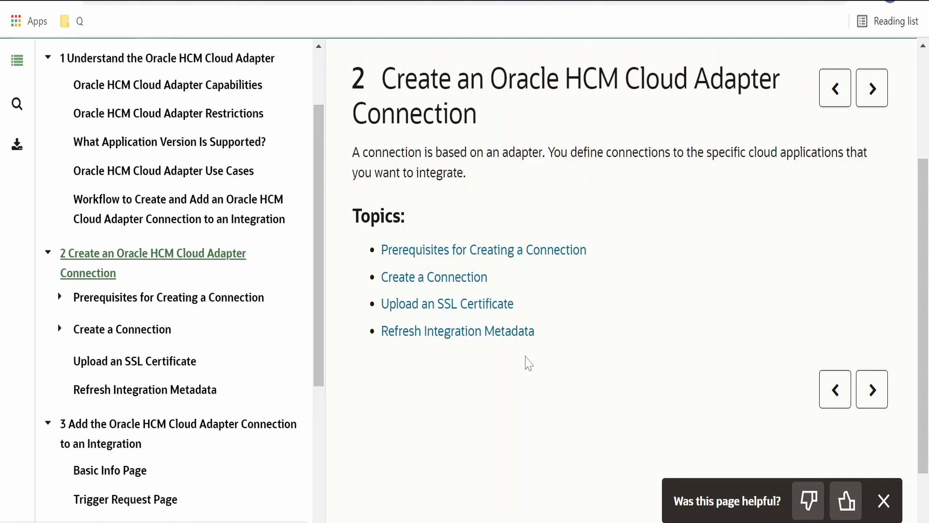
scroll("down", 3)
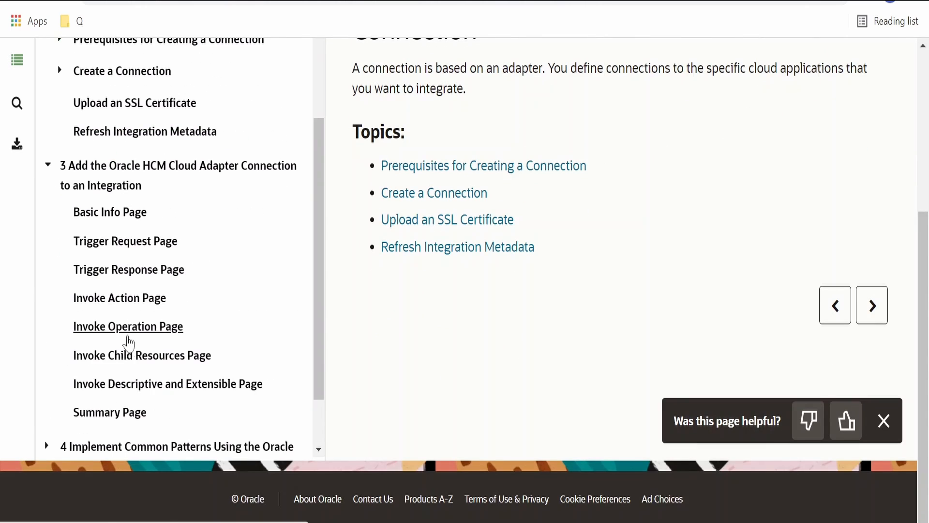
mouse_move(233, 214)
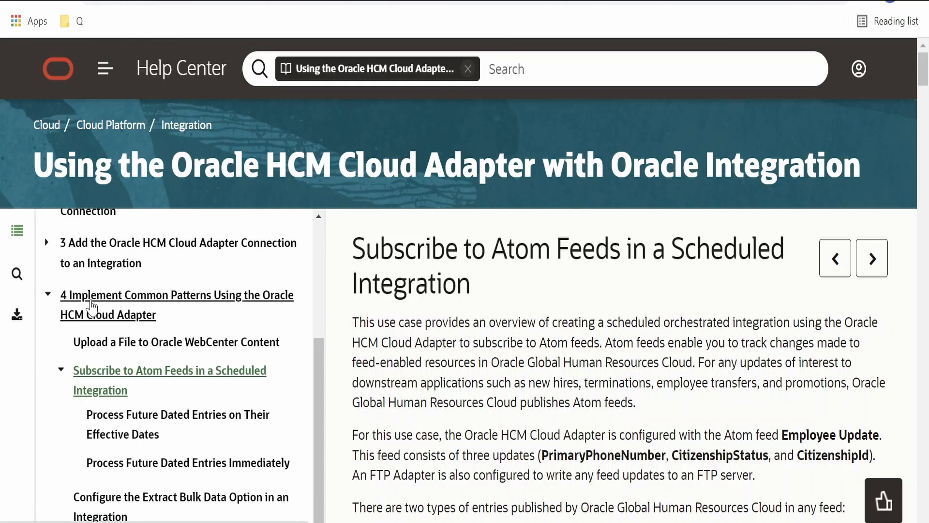
mouse_move(259, 310)
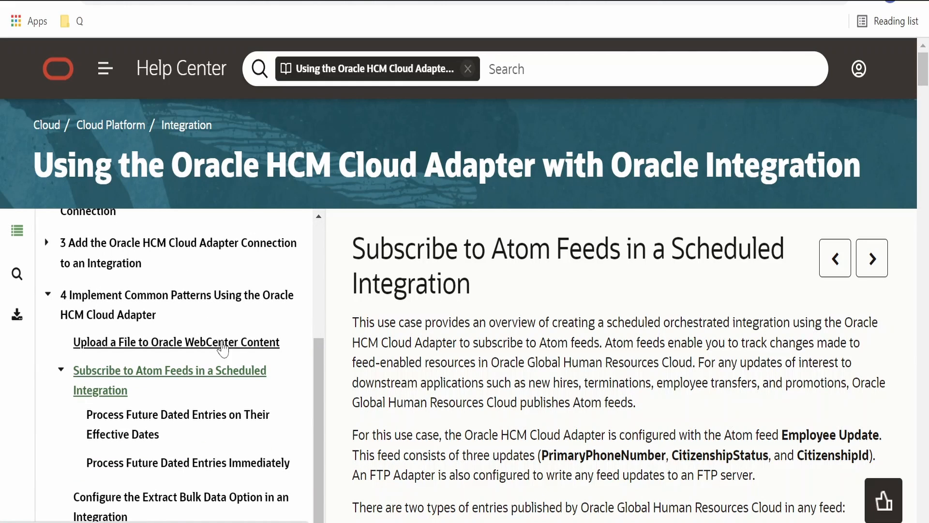
mouse_move(112, 376)
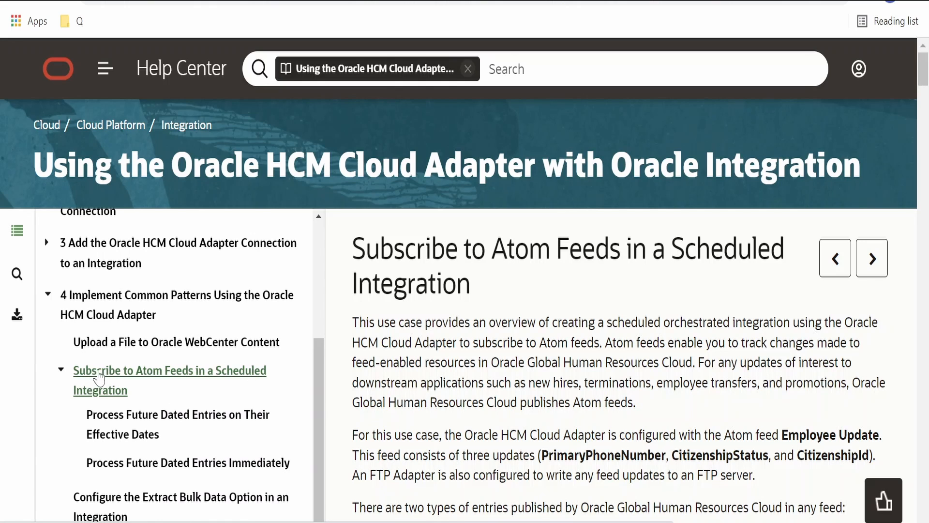
mouse_move(494, 278)
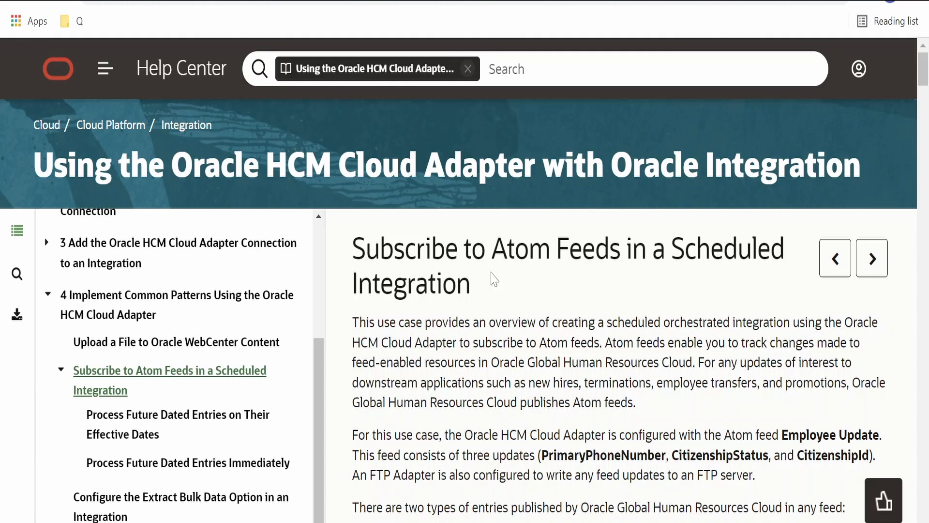
Scroll the guide contents toward the 'Subscribe to Atom Feeds in a Scheduled Integration' topic.
scroll("down", 3)
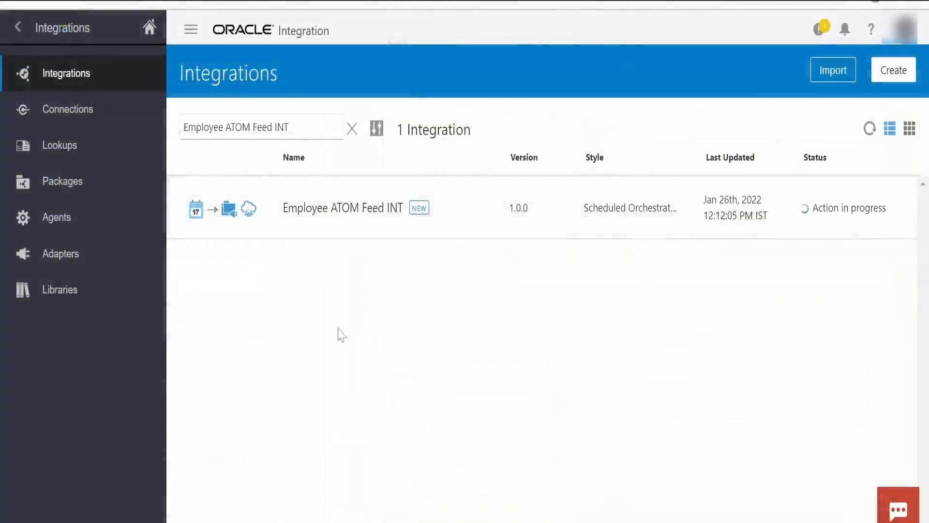
mouse_move(391, 292)
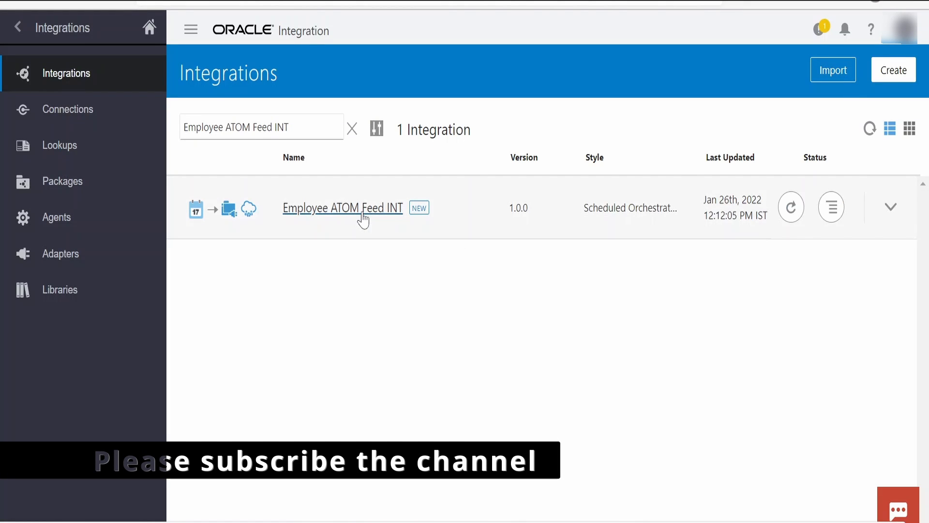
Open 'Employee ATOM Feed INT' from the Integrations list in view-only mode.
left_click(341, 207)
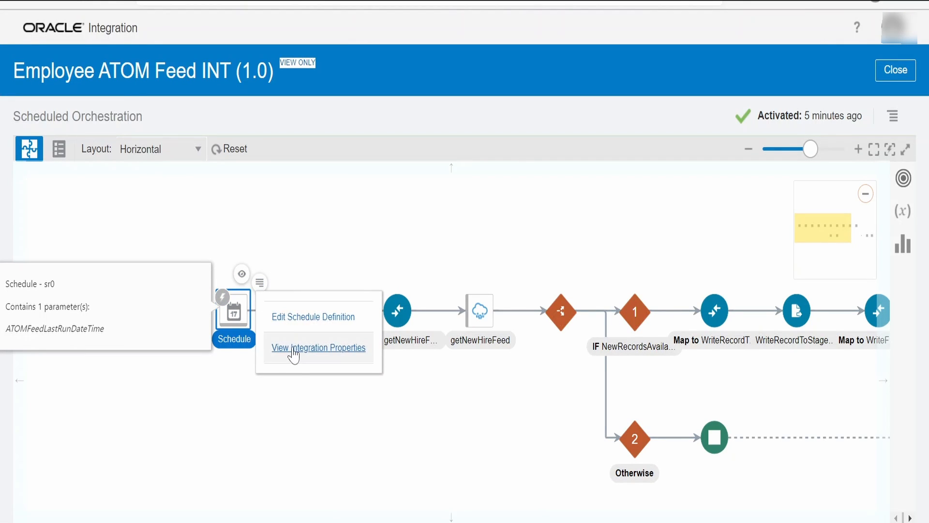
View the Schedule Parameters with ATOMFeedLastRunDateTime at 2021-08-11T00:00:00.000Z, then close them.
left_click(318, 347)
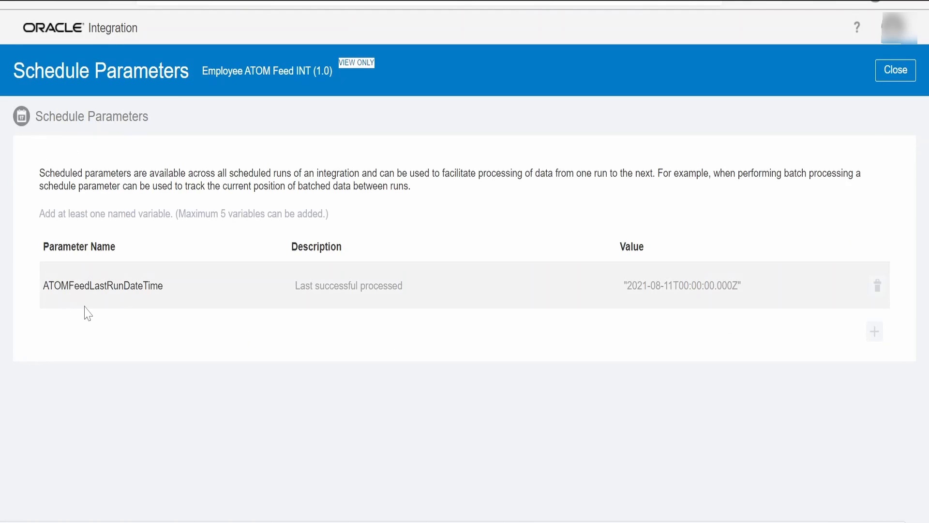
mouse_move(173, 305)
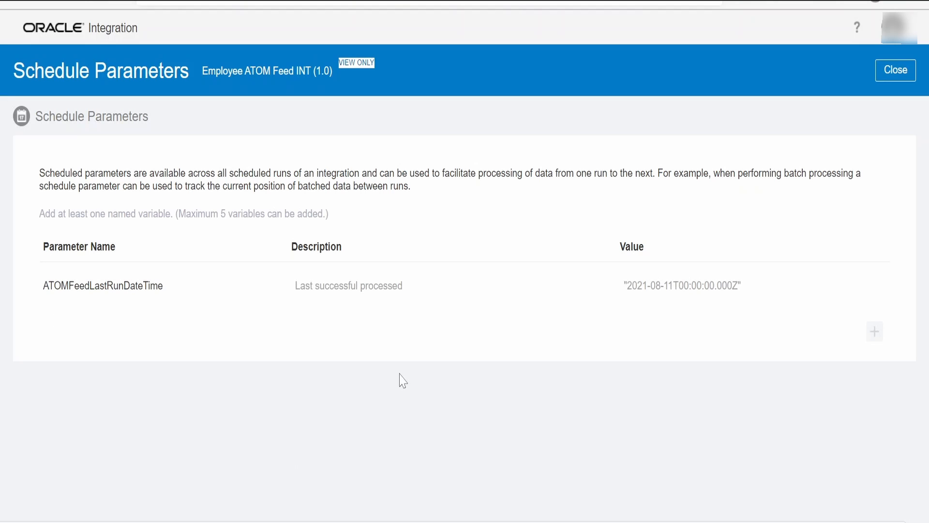
left_click(894, 70)
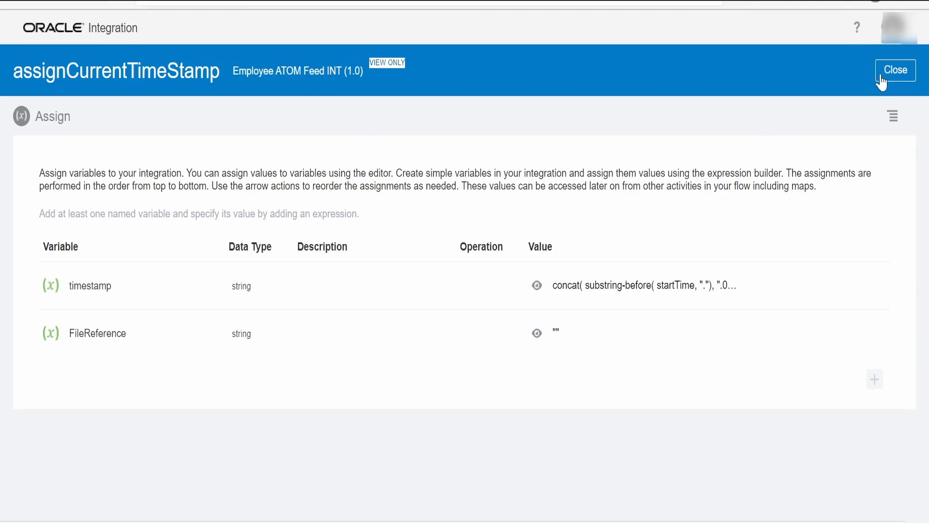
Close the assignCurrentTimeStamp activity after reviewing its timestamp and FileReference variables.
left_click(894, 69)
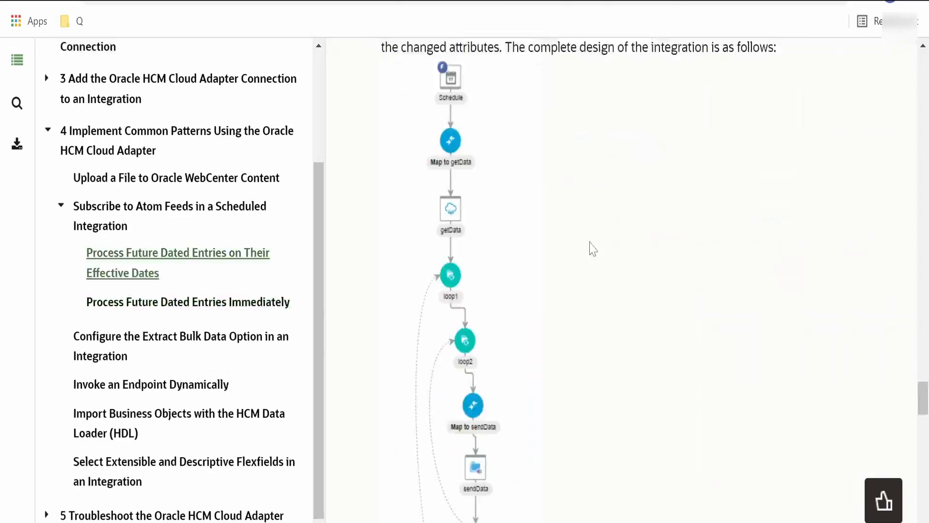
scroll("down", 3)
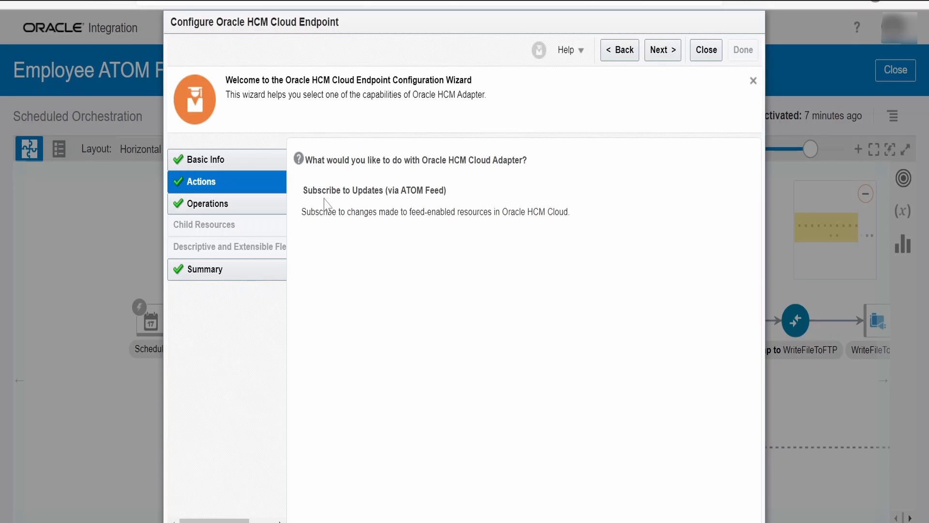
mouse_move(430, 195)
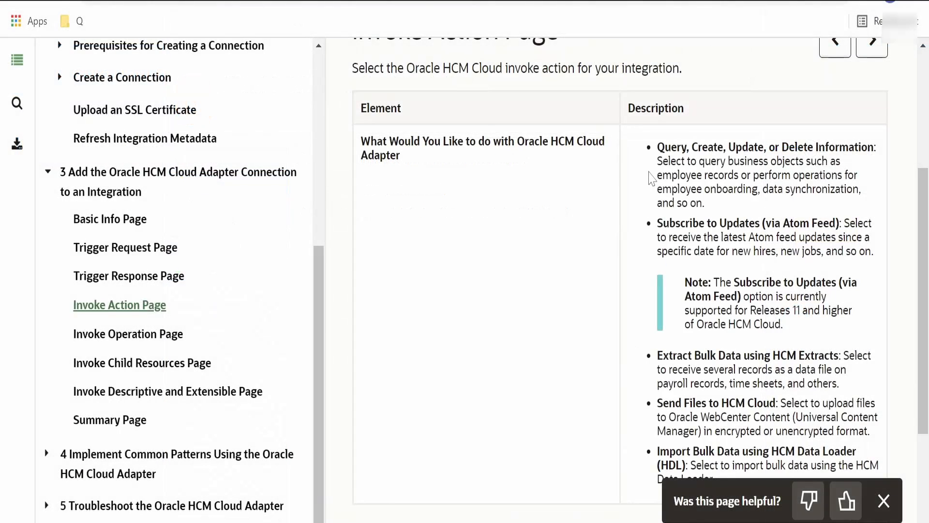
Scroll the Help Center Invoke Action Page describing Subscribe to Updates (via Atom Feed).
scroll("down", 3)
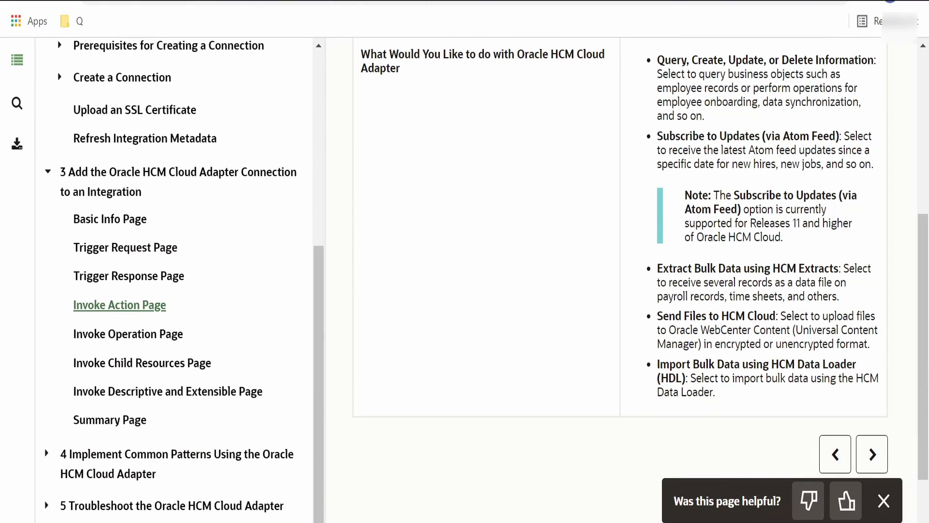
mouse_move(632, 143)
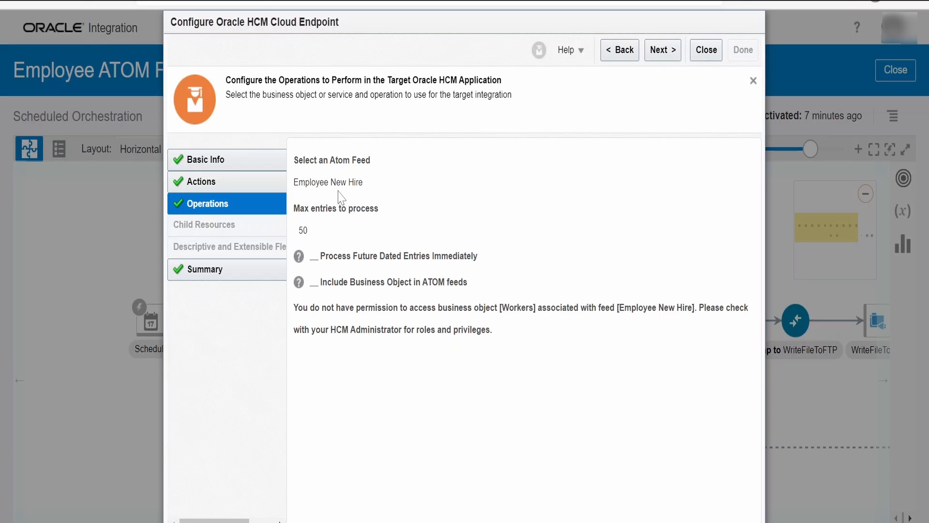
mouse_move(325, 196)
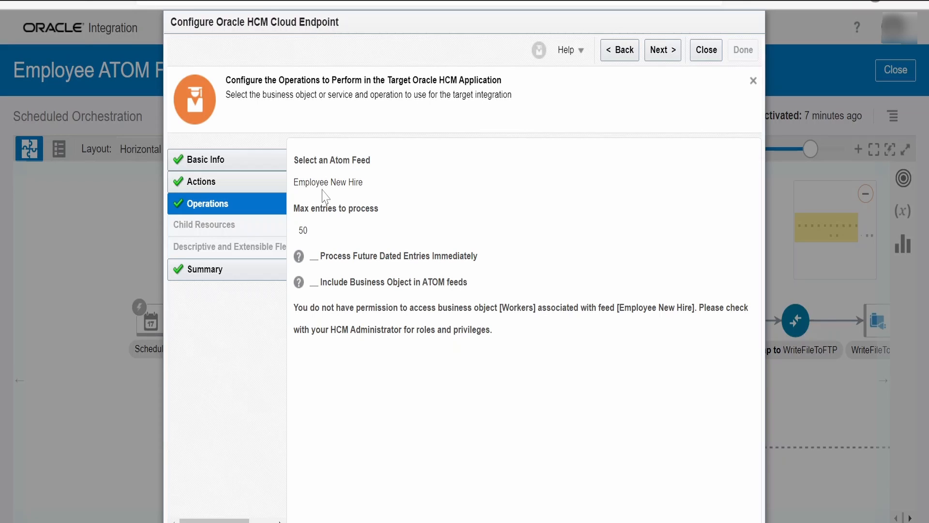
mouse_move(329, 221)
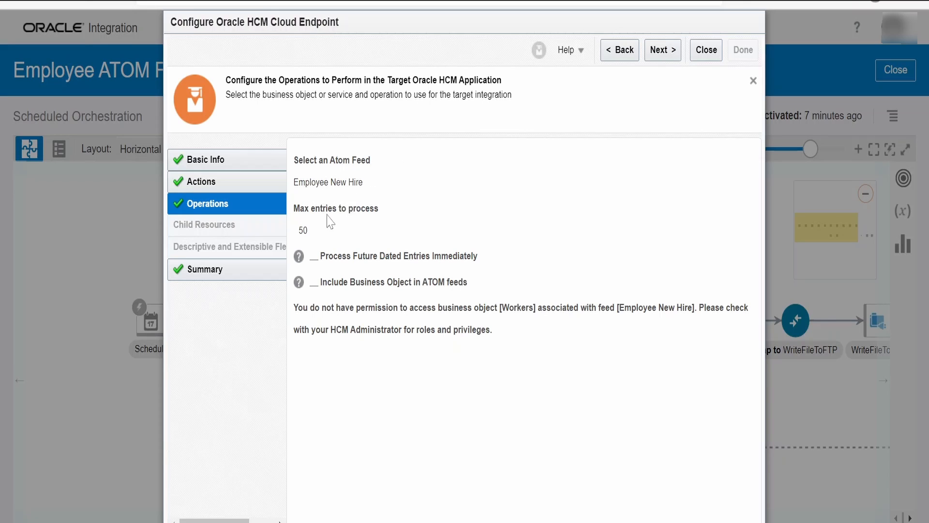
mouse_move(358, 230)
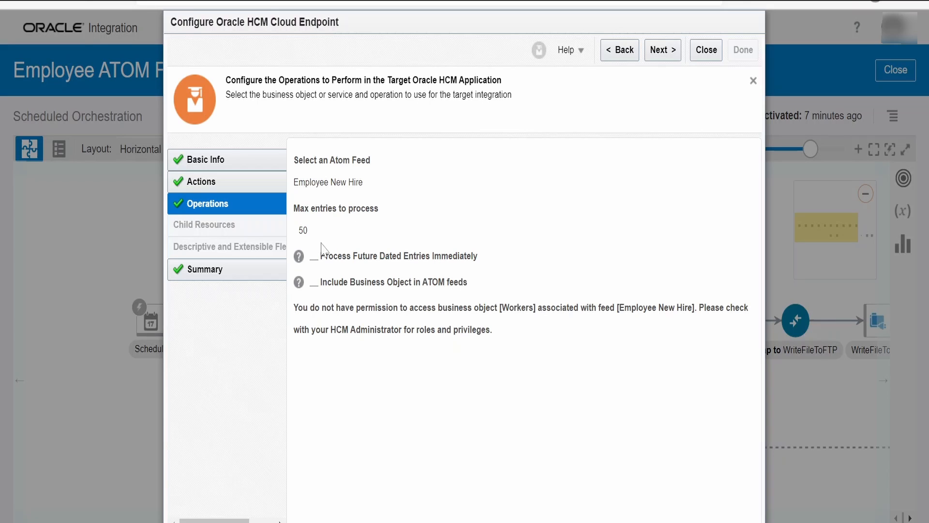
mouse_move(329, 236)
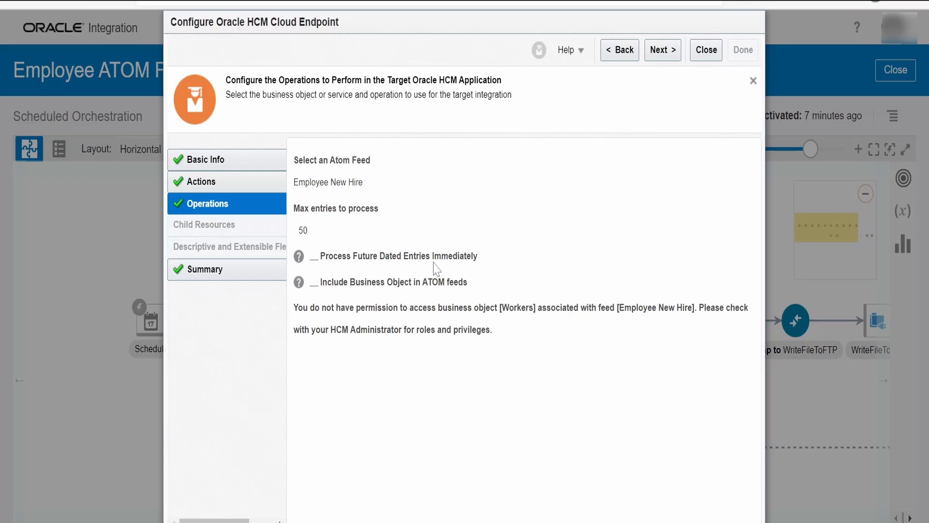
mouse_move(367, 296)
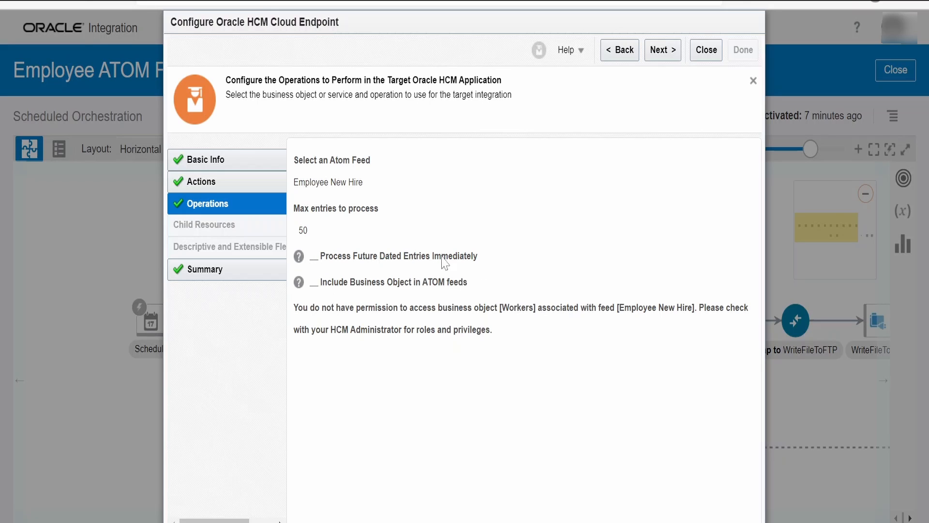
mouse_move(467, 261)
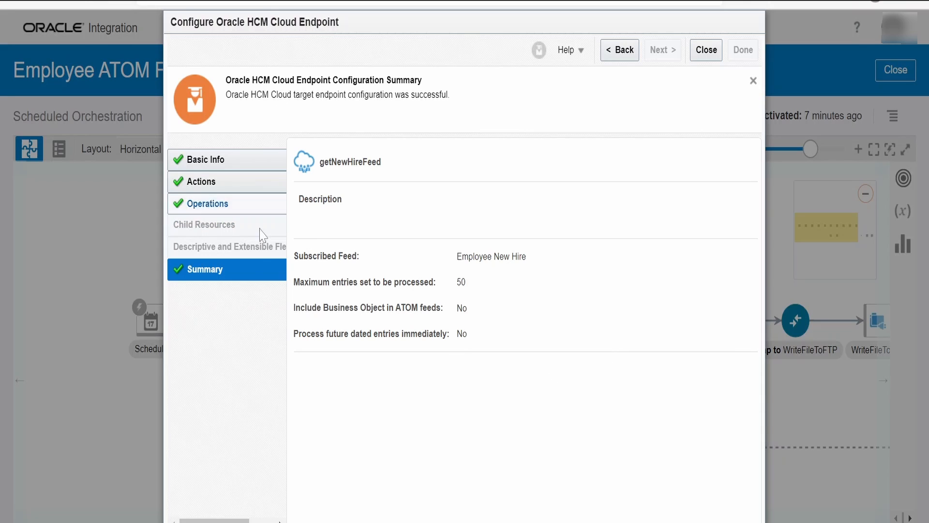
Close the getNewHireFeed endpoint wizard showing the Employee New Hire feed with 50 max entries.
left_click(706, 49)
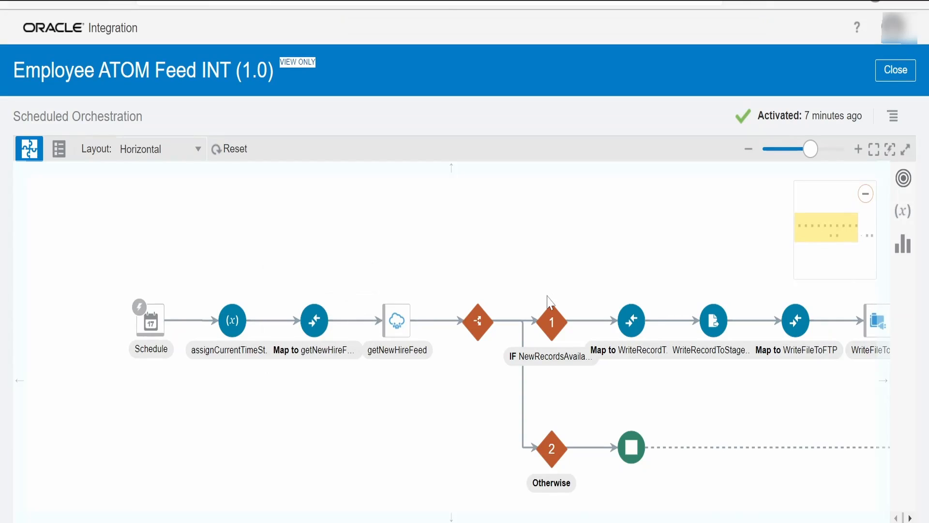
left_click(314, 321)
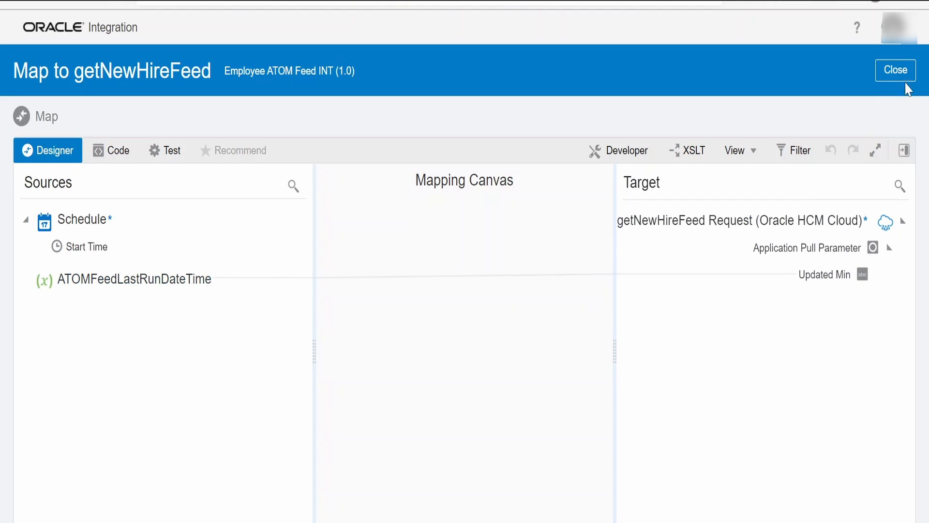
left_click(894, 70)
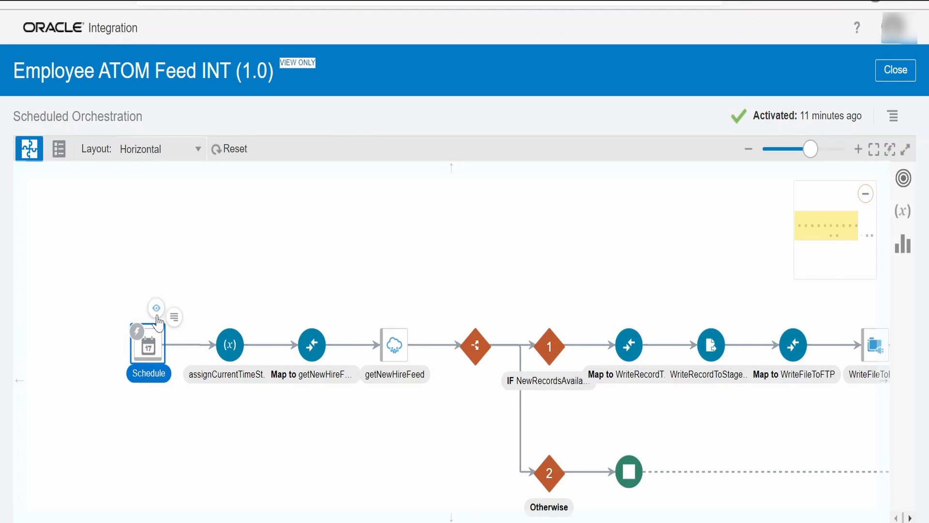
Review the ATOMFeedLastRunDateTime schedule parameter again and return to the flow.
left_click(156, 308)
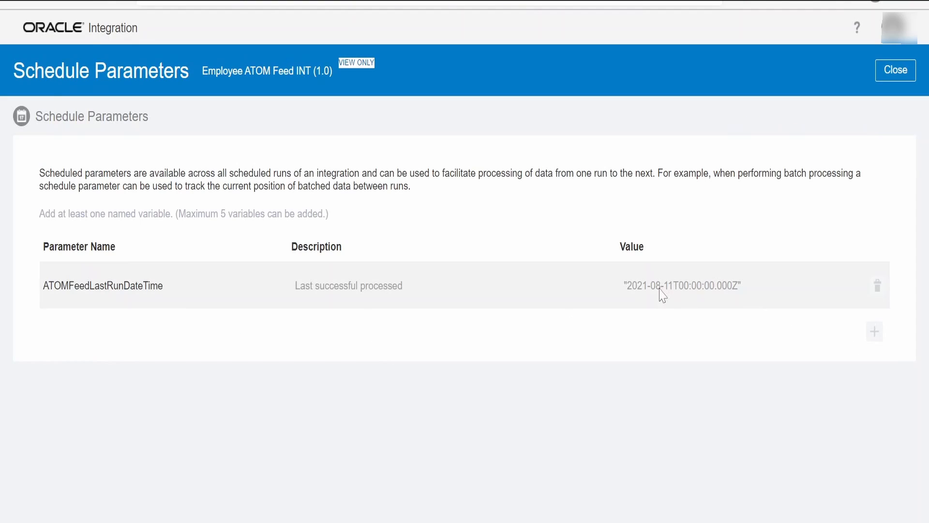
mouse_move(720, 332)
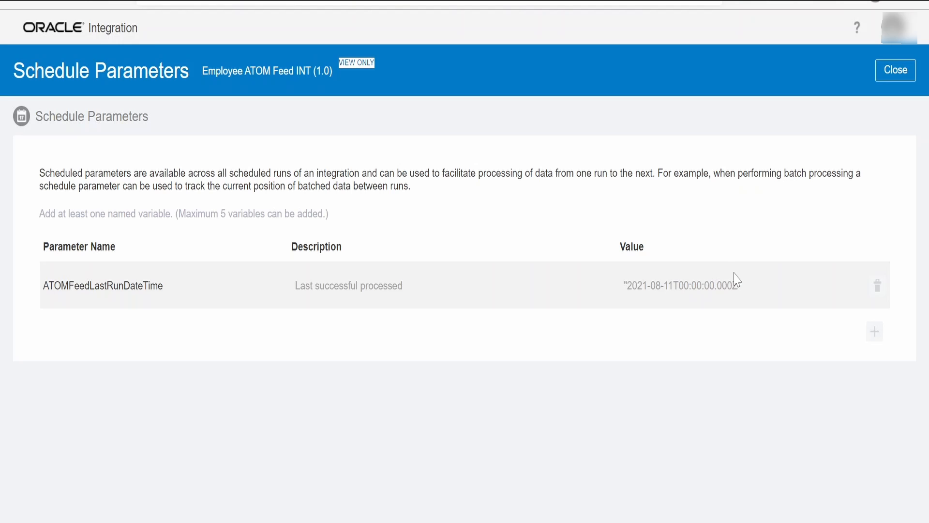
left_click(894, 69)
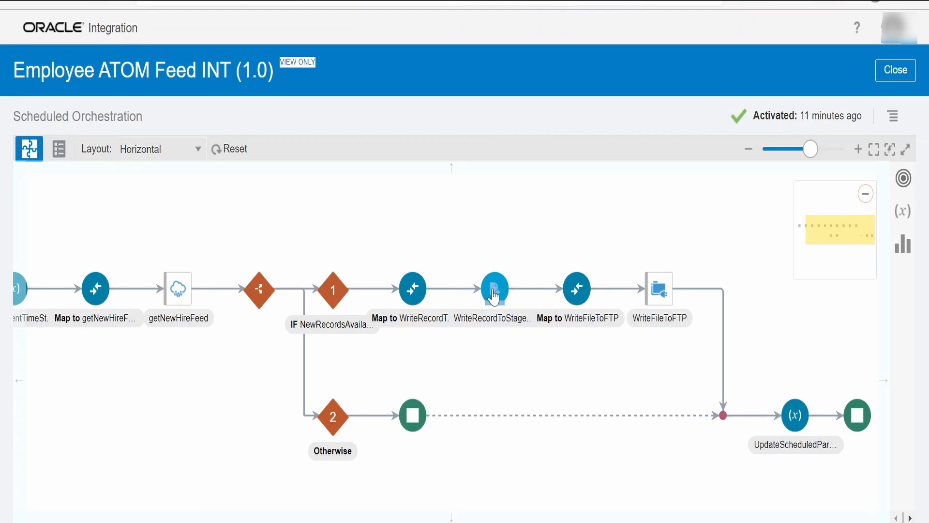
Open the Configure Stage File Action wizard for WriteRecordToStageFile from the canvas.
left_click(494, 289)
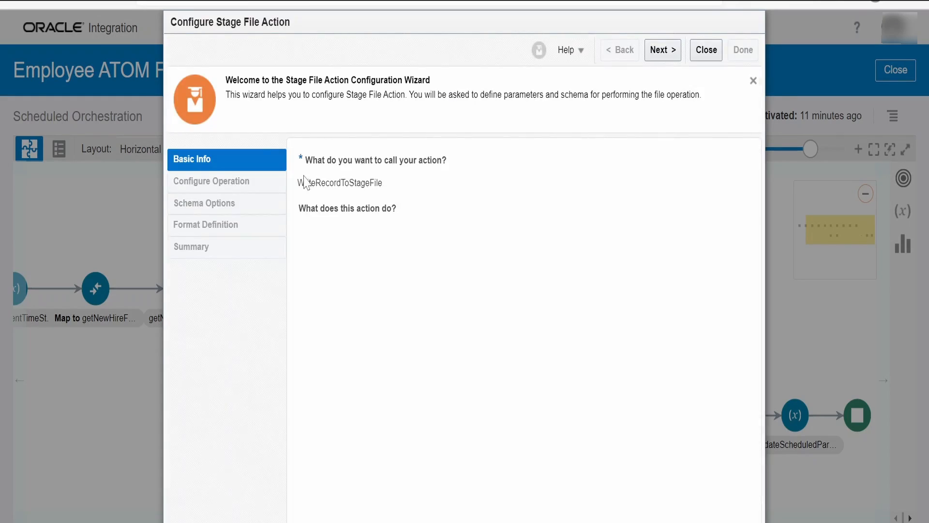
Step through Write File to 'CandidateRecord.csv' in 'temp' and the sample CSV schema options.
left_click(660, 49)
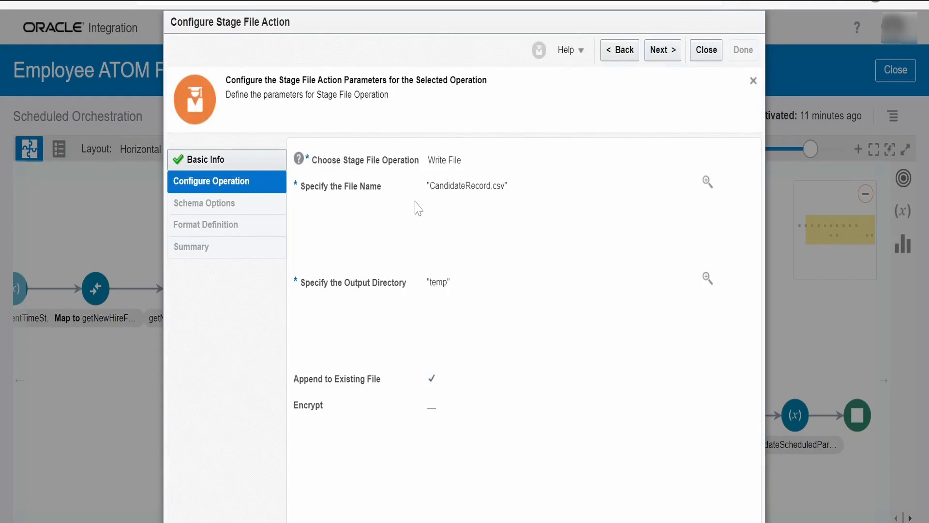
mouse_move(445, 294)
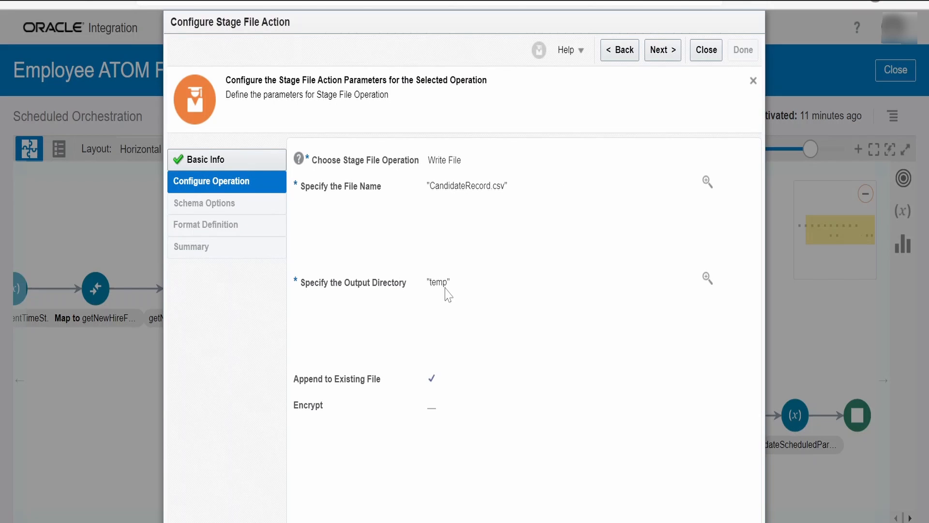
mouse_move(426, 396)
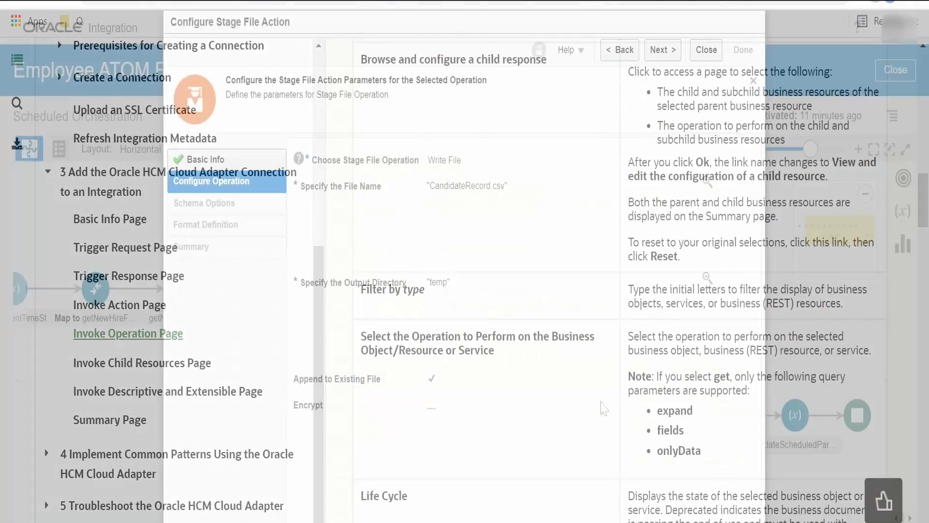
left_click(662, 49)
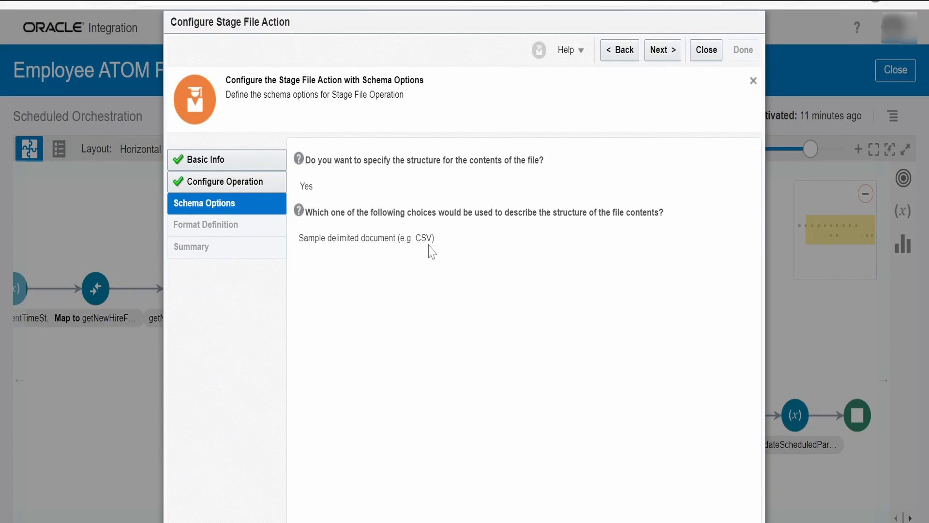
left_click(661, 50)
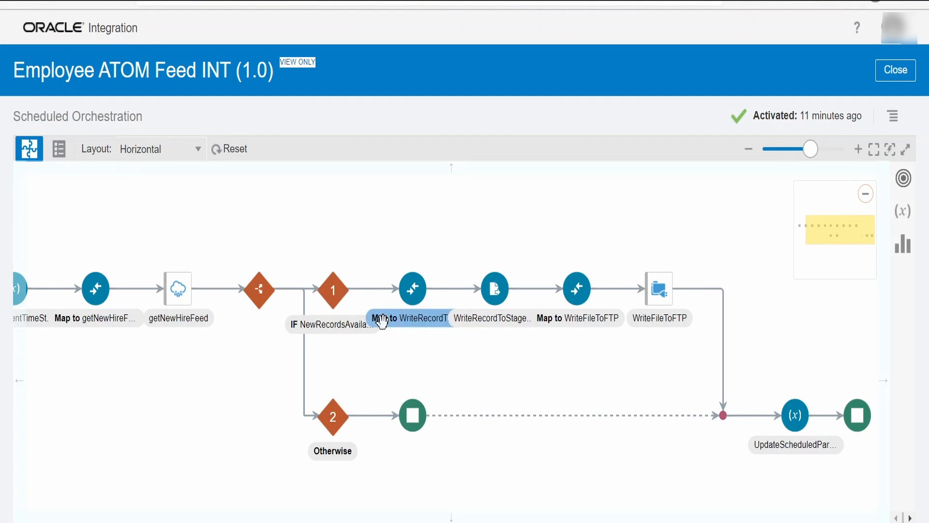
mouse_move(423, 270)
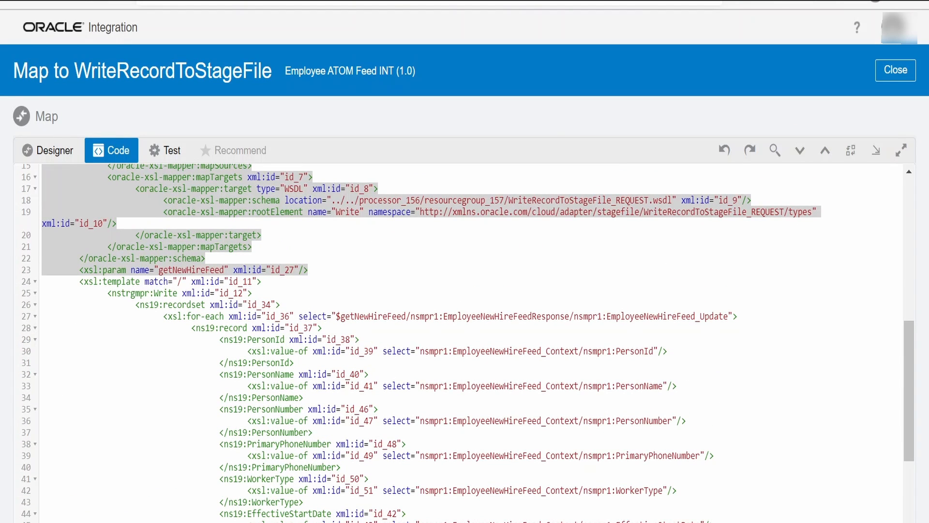
Review the WriteRecordToStageFile mapping's XSLT for the EmployeeNewHireFeed_Update loop element, then return to the design.
double_click(208, 316)
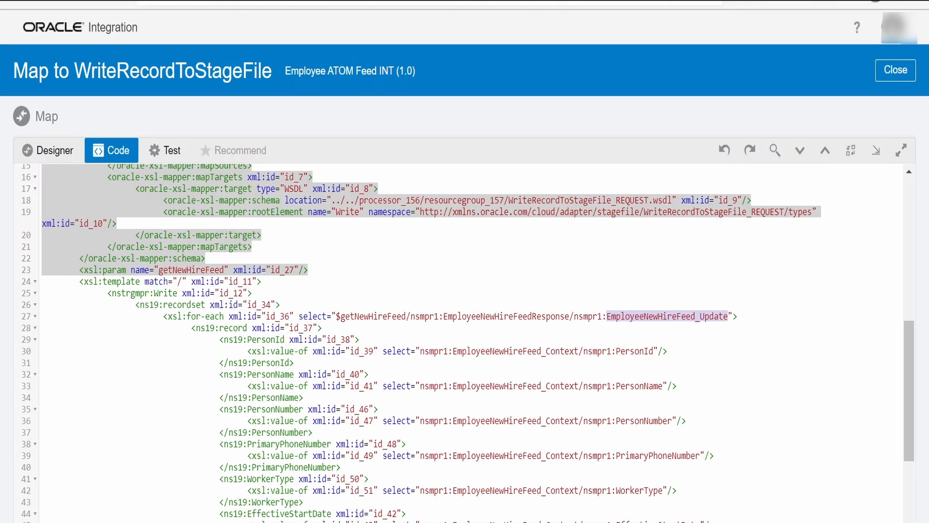
scroll("down", 3)
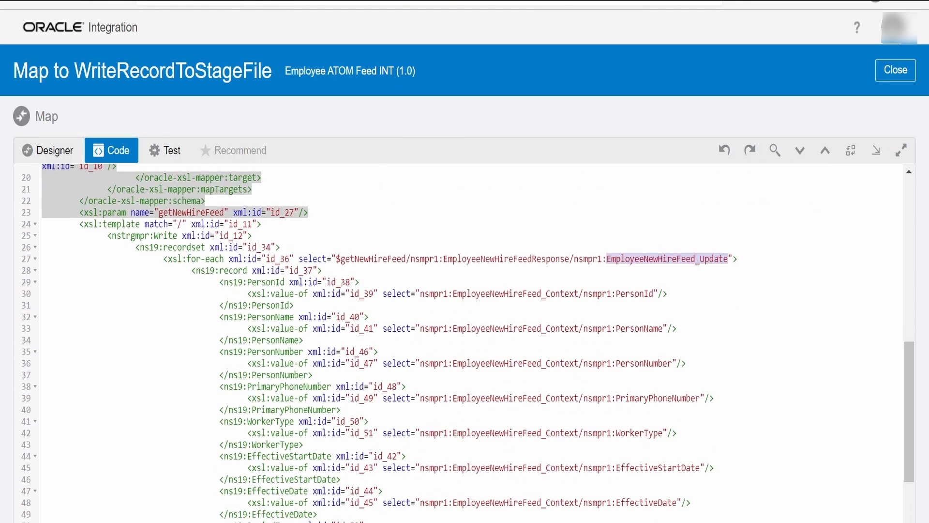
scroll("down", 3)
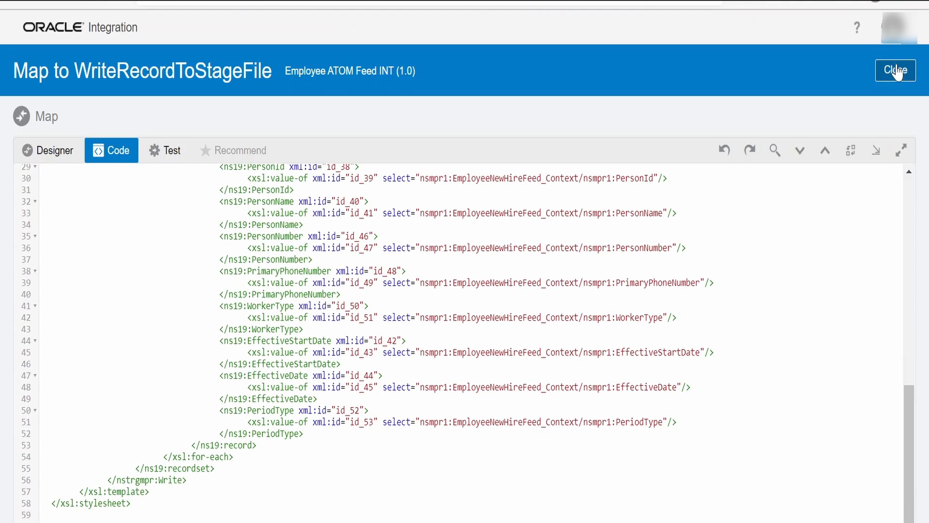
left_click(895, 69)
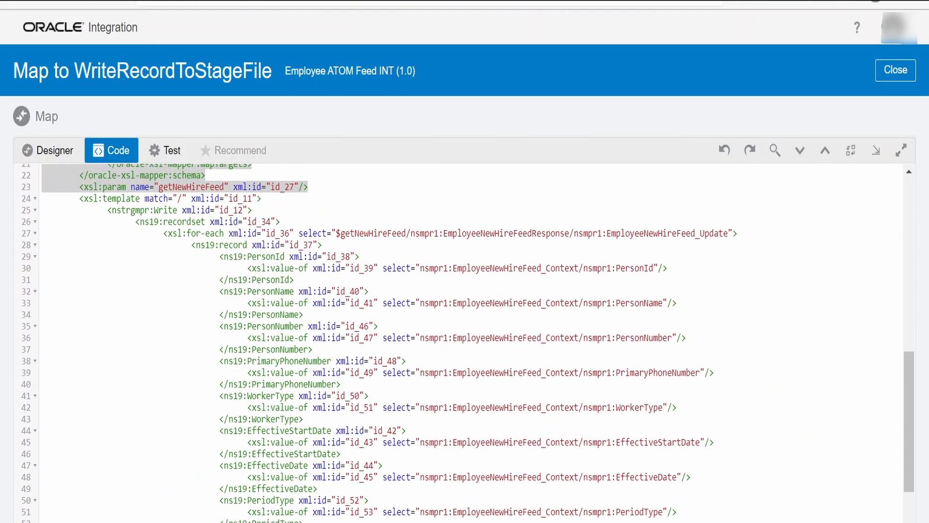
double_click(678, 233)
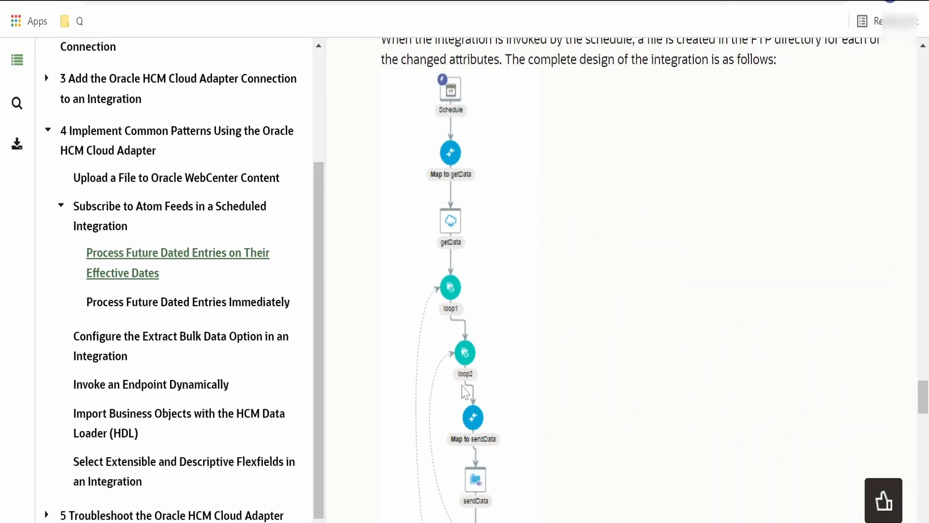
Scroll the Help Center diagram to reveal loop1, loop2, Map to sendData, sendData and saveTS.
scroll("down", 3)
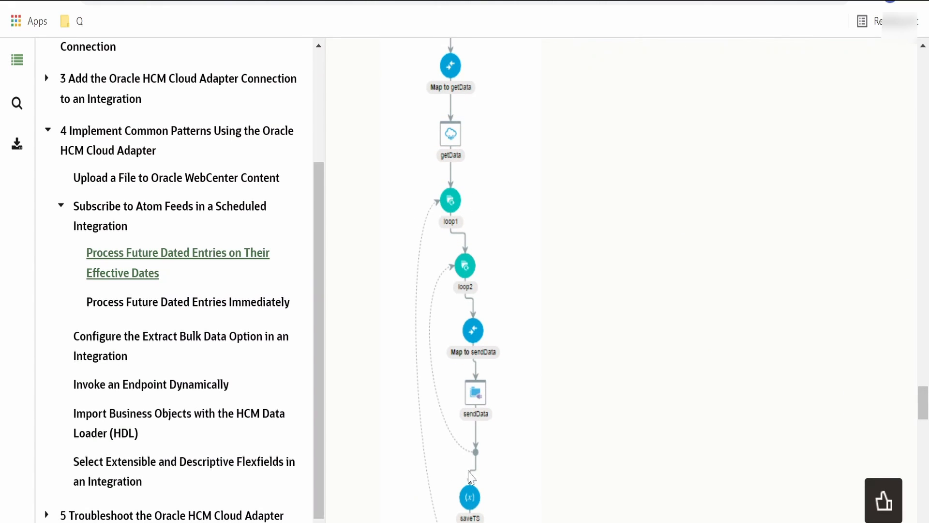
mouse_move(540, 263)
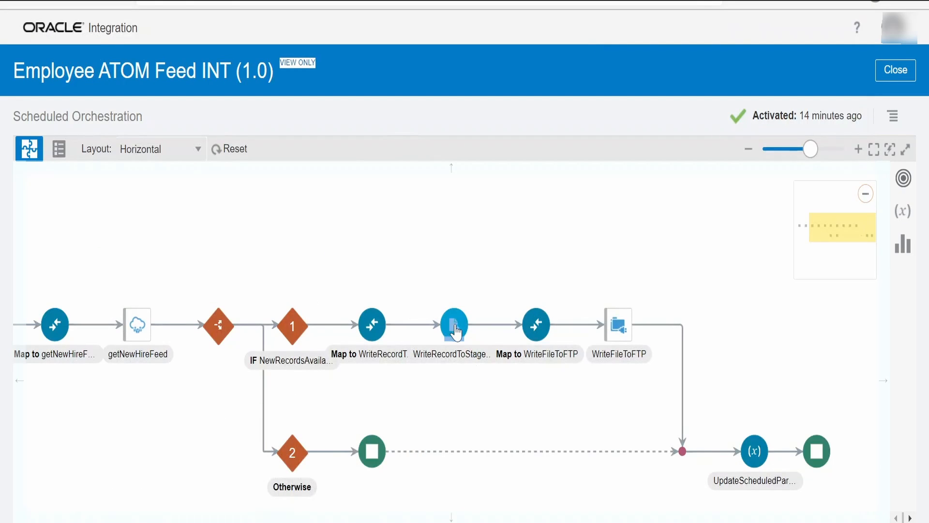
left_click(453, 325)
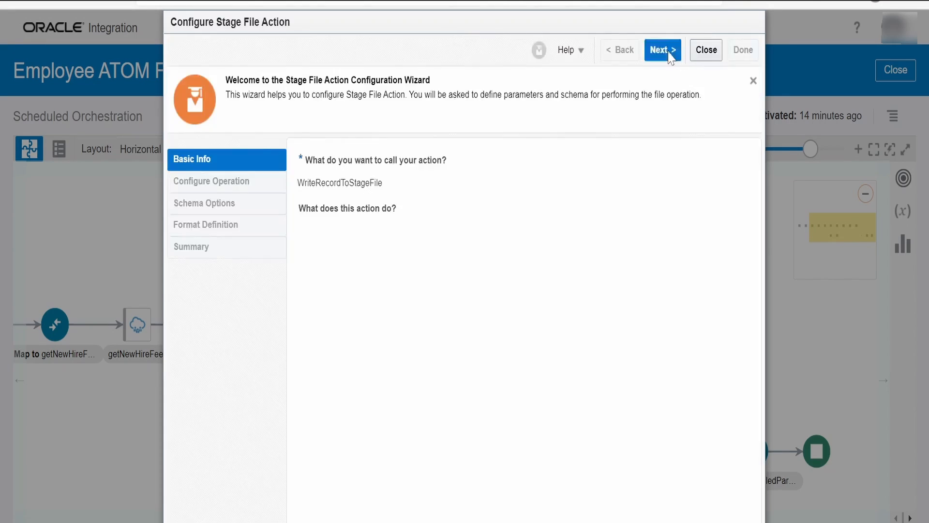
left_click(661, 50)
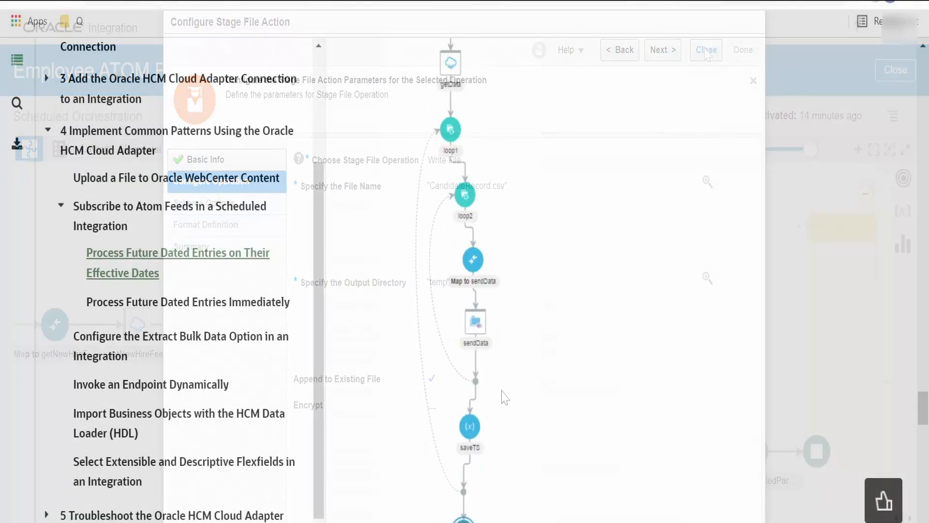
left_click(705, 50)
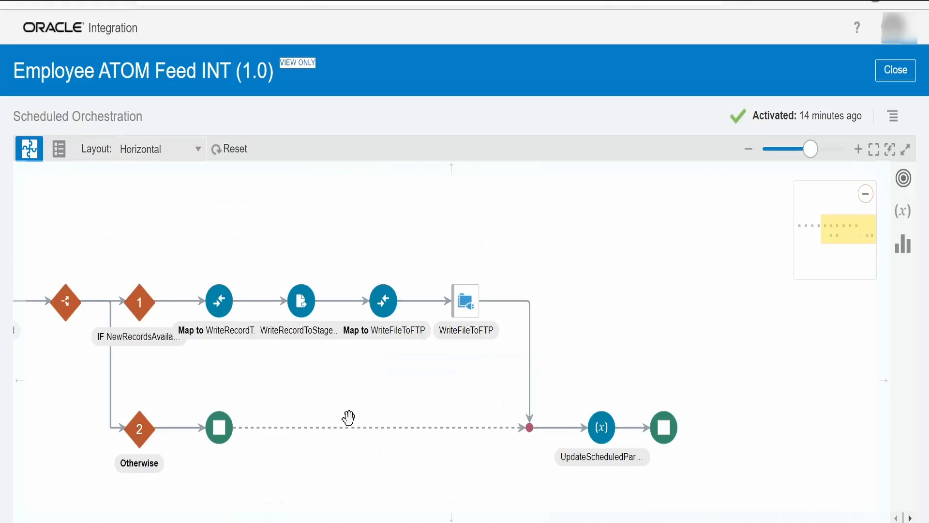
mouse_move(574, 368)
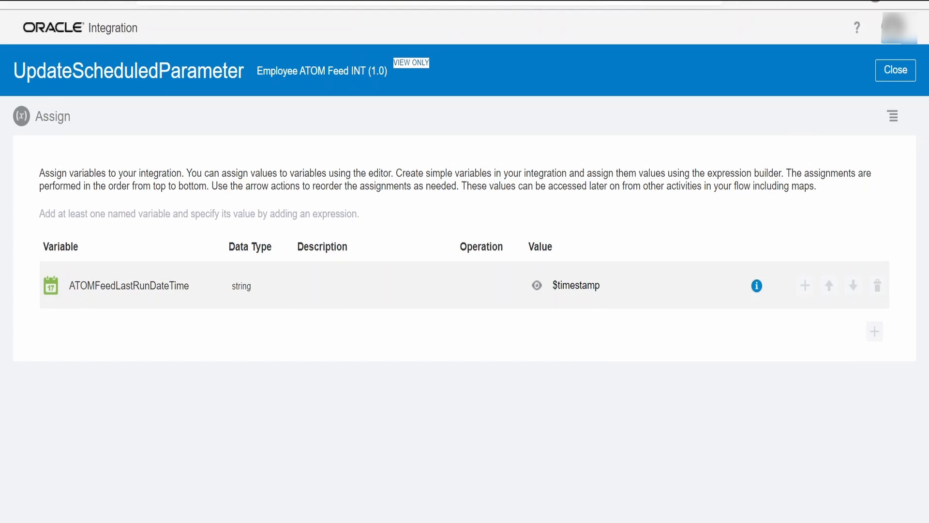
left_click(894, 69)
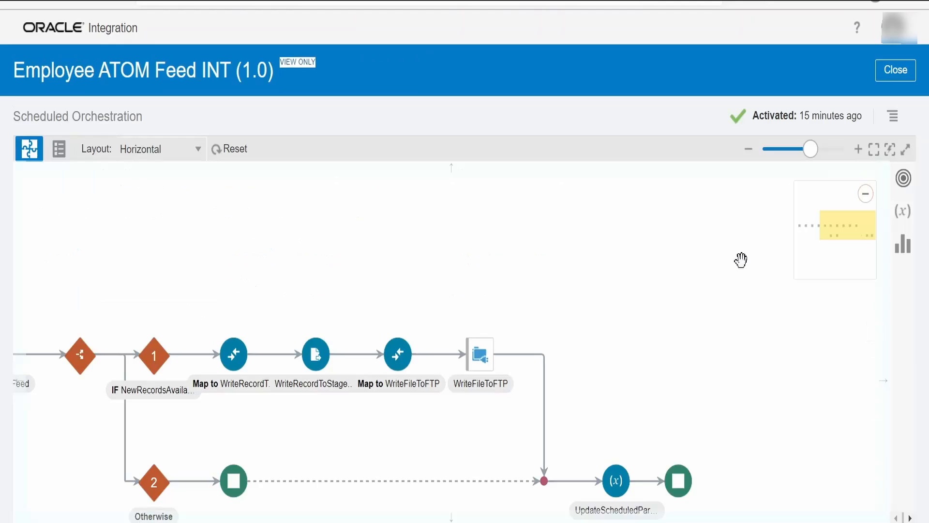
mouse_move(895, 69)
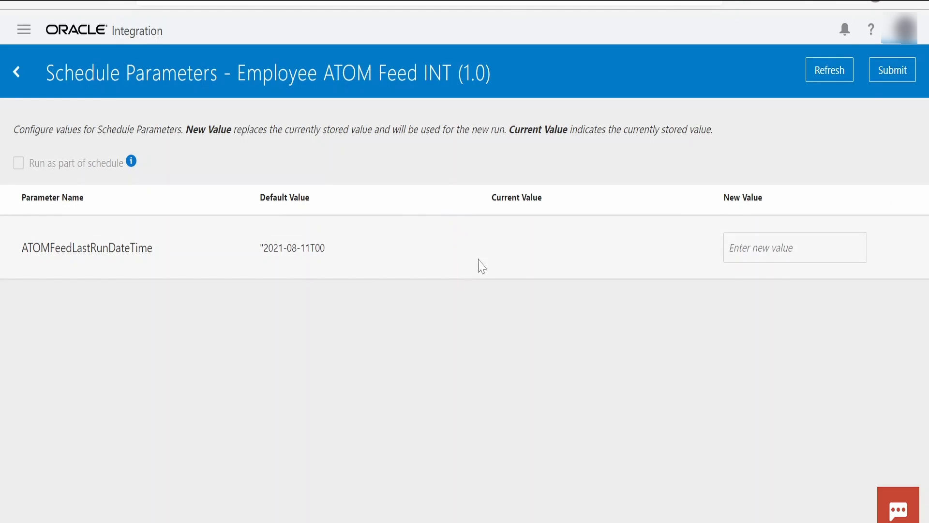
mouse_move(308, 238)
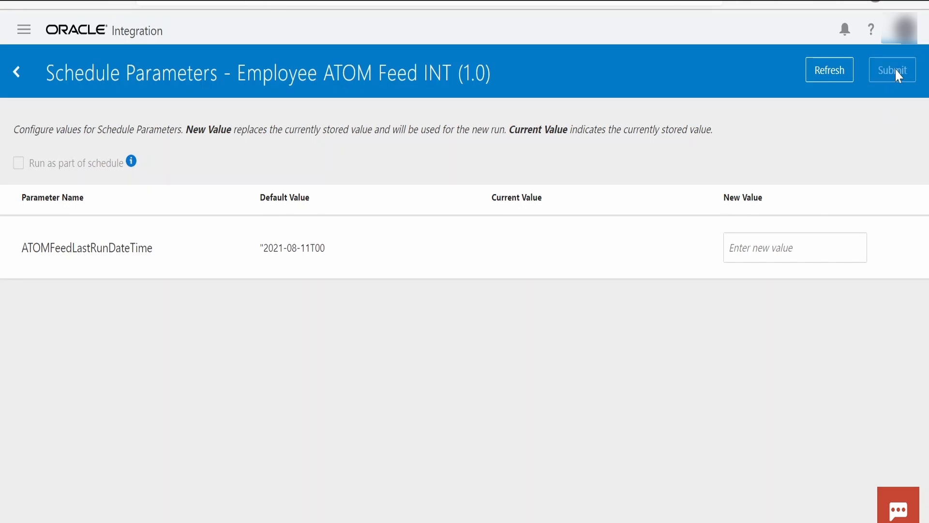
Submit a one-off run of Employee ATOM Feed INT, confirmed as instance 29600398.
left_click(891, 70)
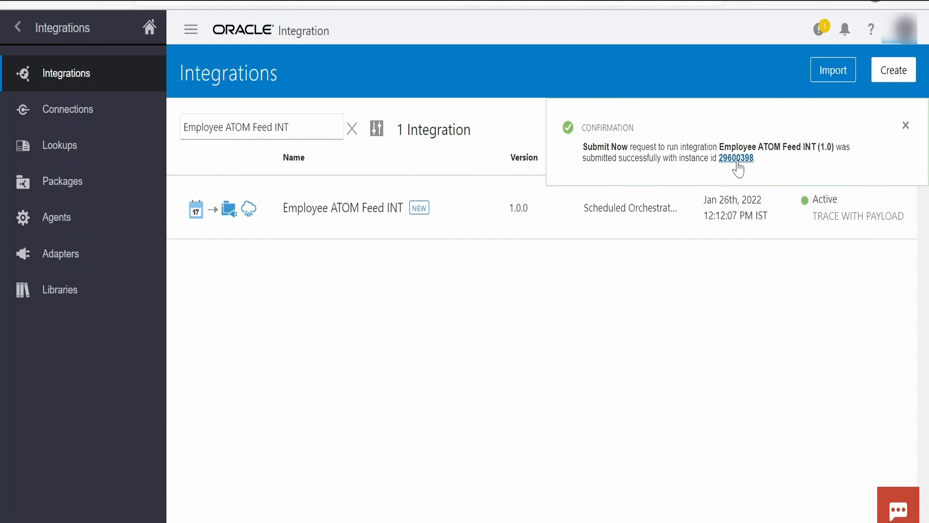
left_click(735, 158)
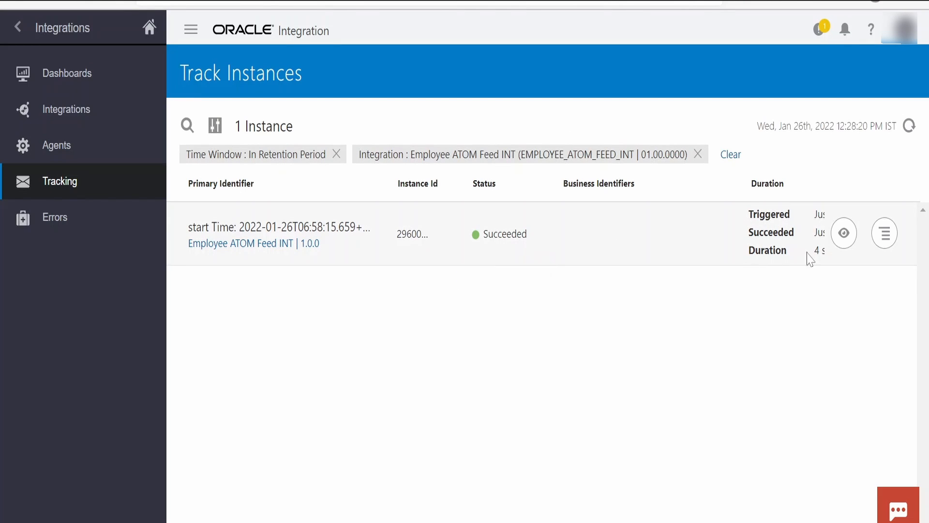
left_click(843, 233)
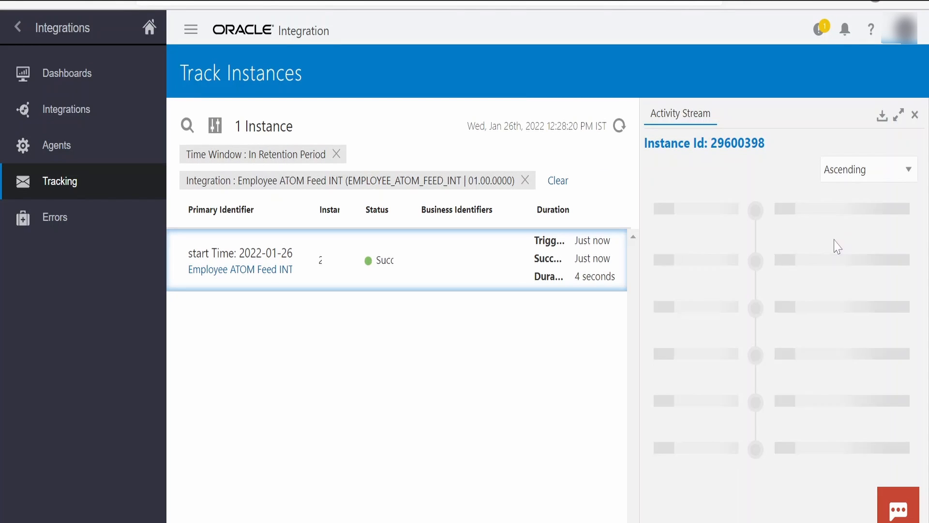
scroll("down", 3)
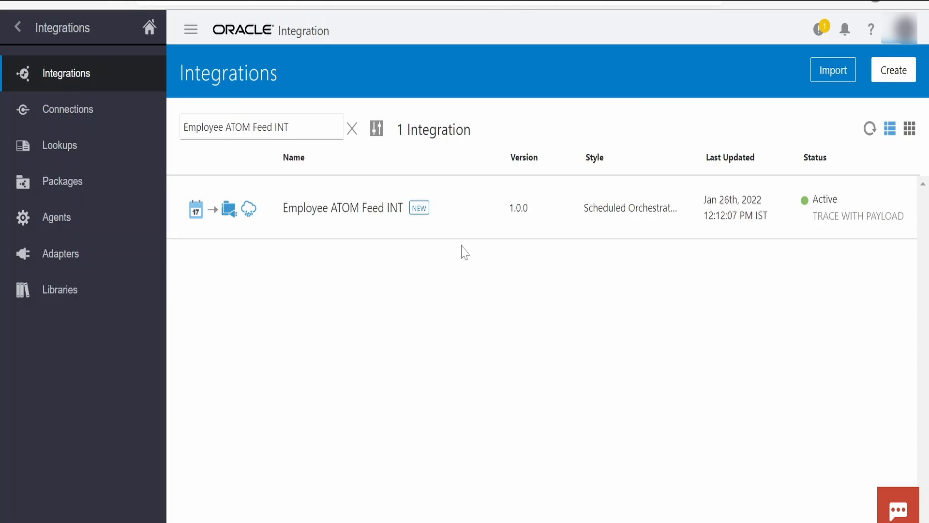
mouse_move(754, 283)
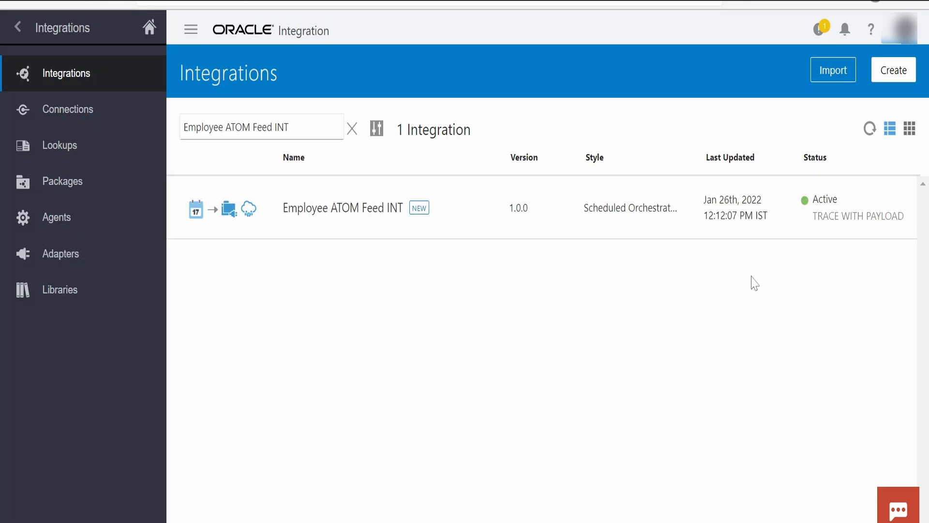
mouse_move(662, 326)
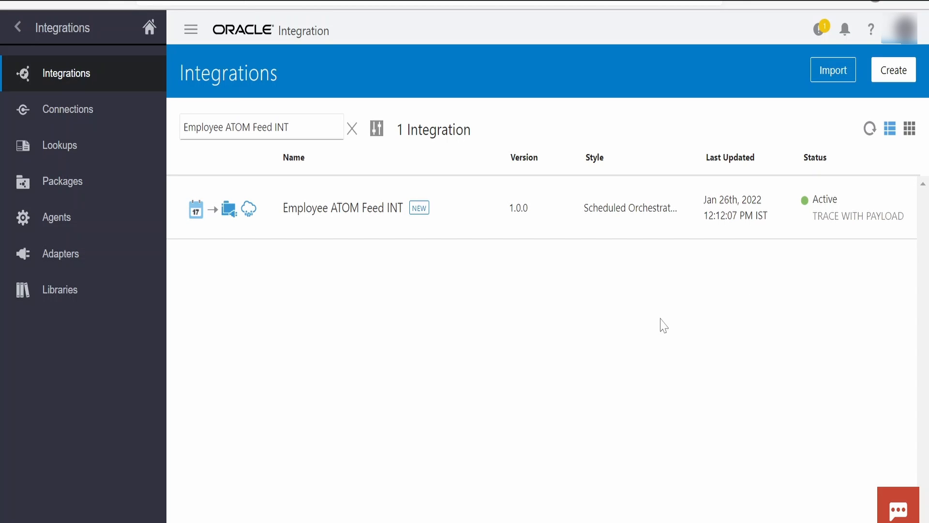
mouse_move(680, 336)
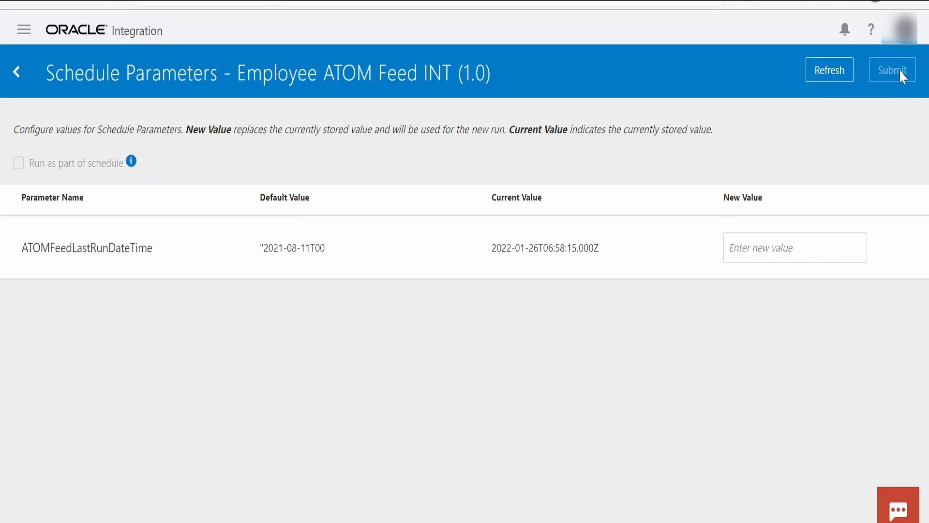
Submit a second run (instance 29600399) and view its activity stream completing via the Otherwise route.
left_click(891, 70)
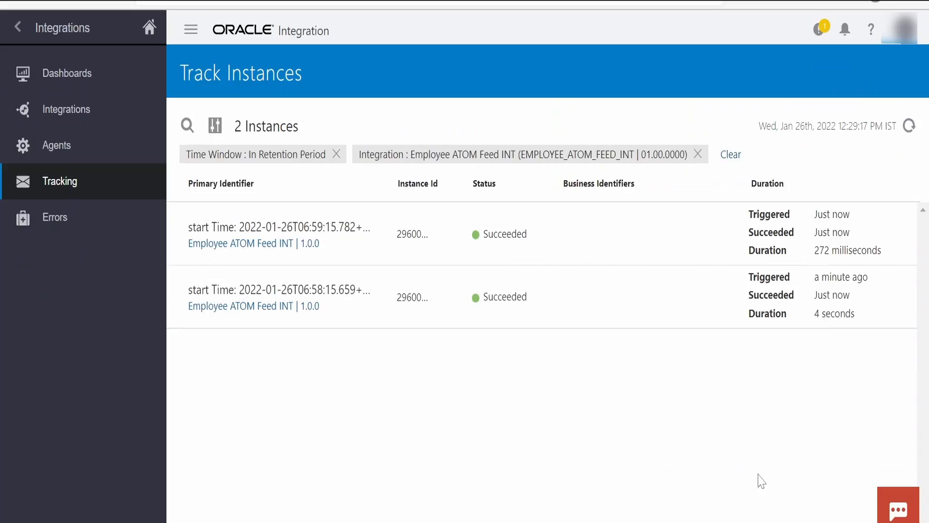
left_click(278, 234)
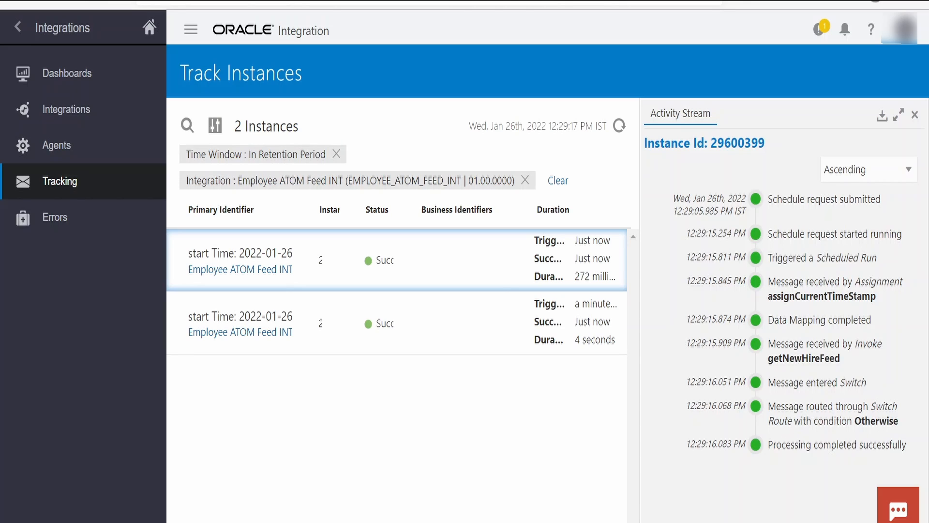
mouse_move(378, 323)
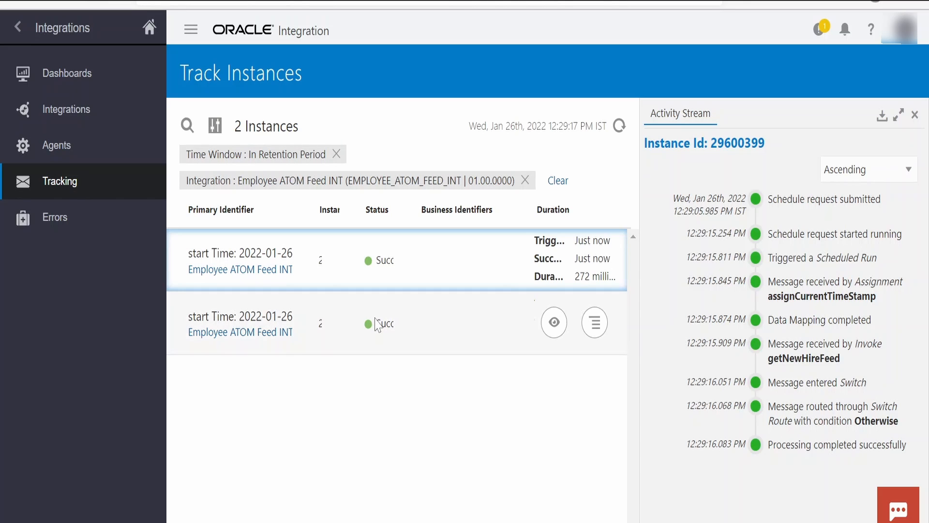